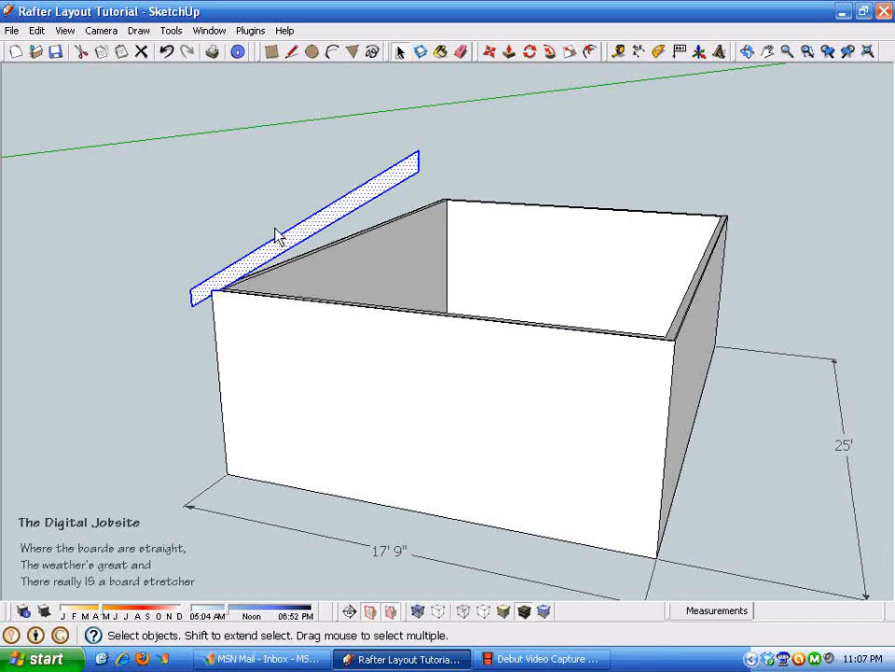
# Step: Make the sloped rafter board a component named 'Common Rafter'
pyautogui.rightClick(280, 235)
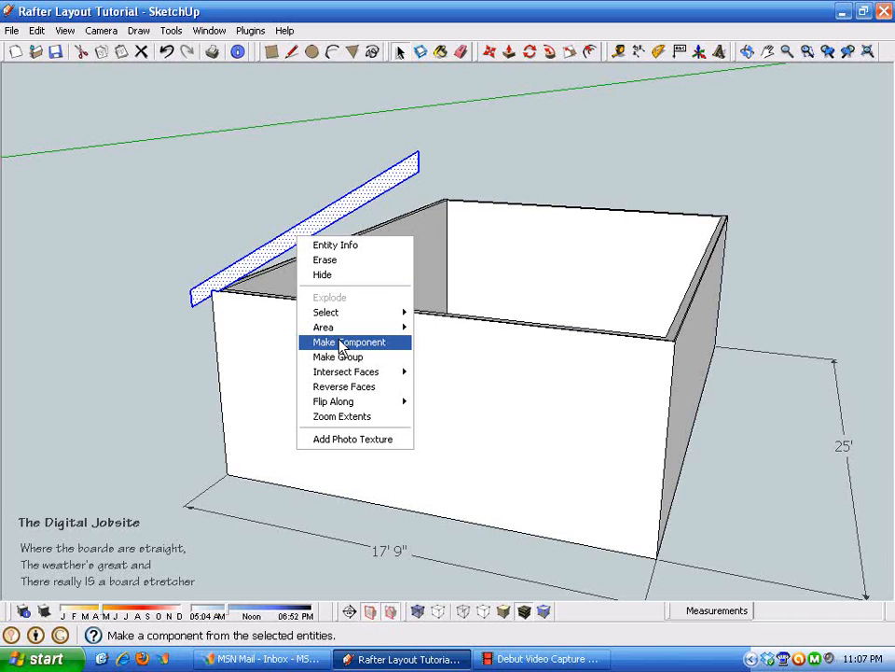
pyautogui.click(349, 341)
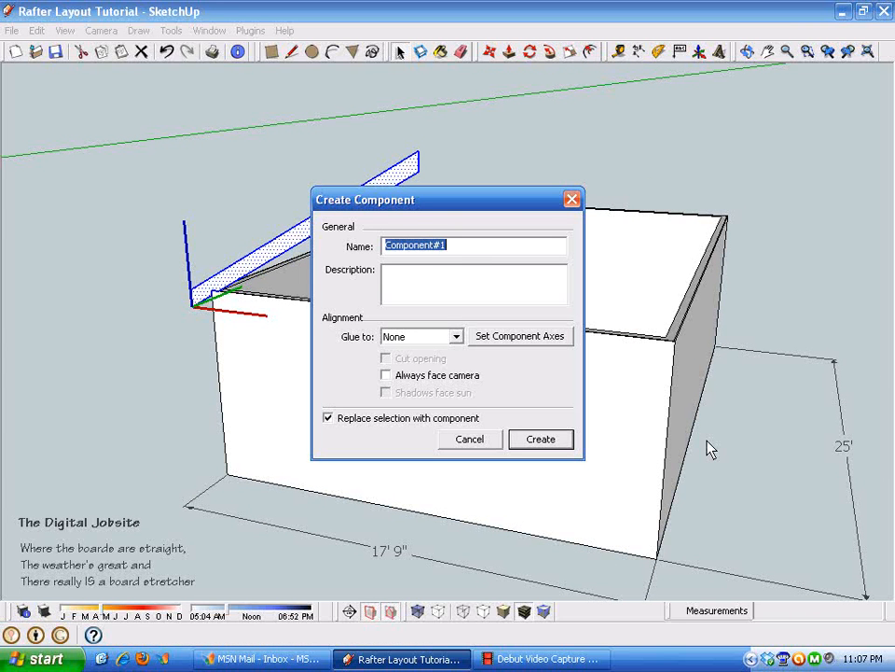
pyautogui.write('Common Rafter')
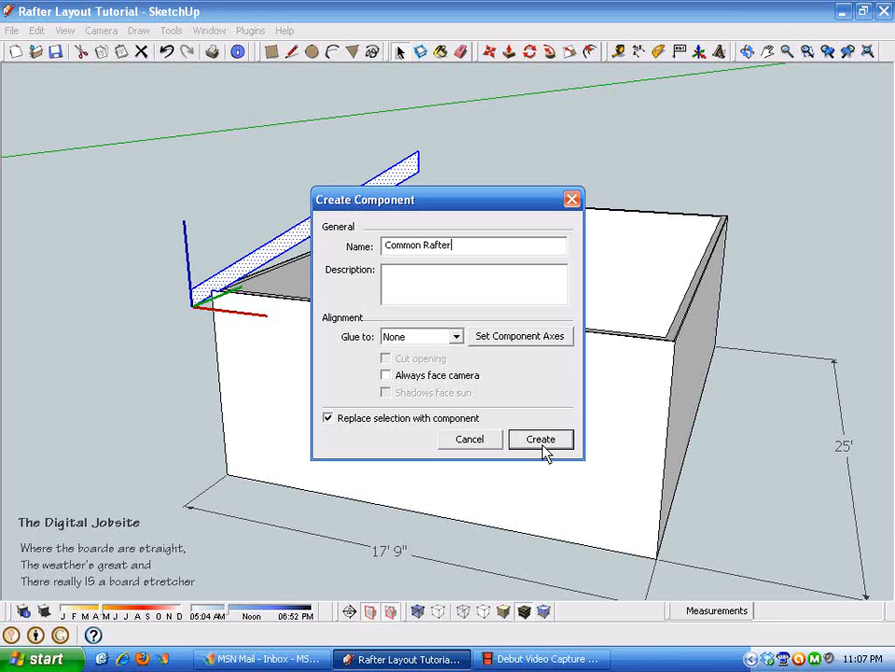
pyautogui.click(541, 440)
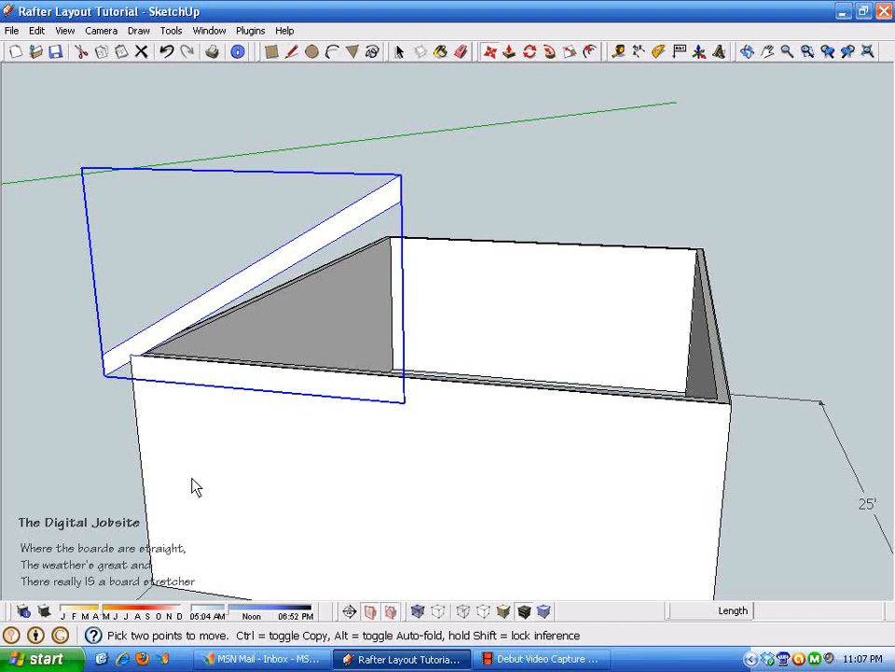
pyautogui.moveTo(194, 485)
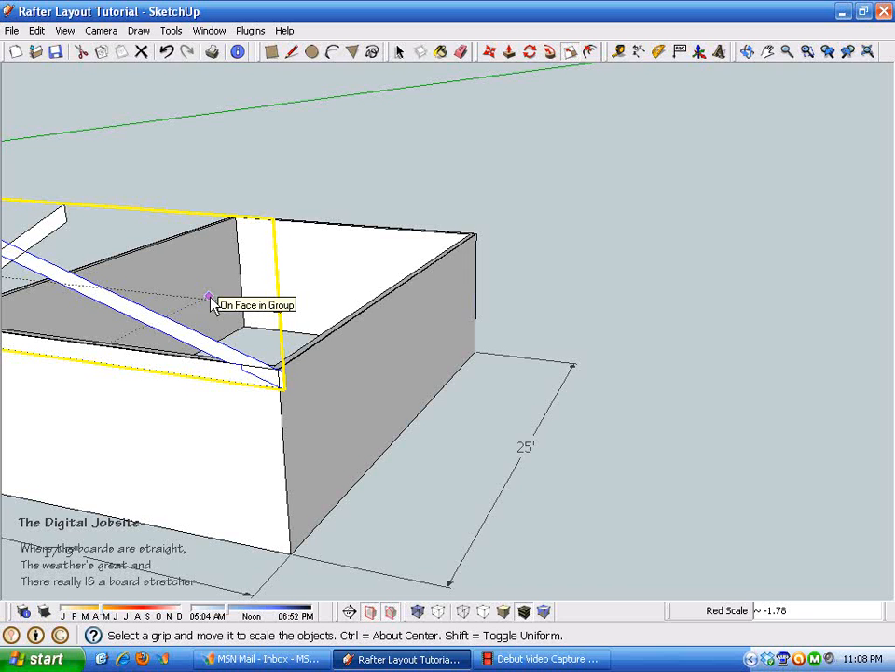
# Step: Mirror the copied rafter along the red axis so the pair meets at a peak
pyautogui.click(217, 308)
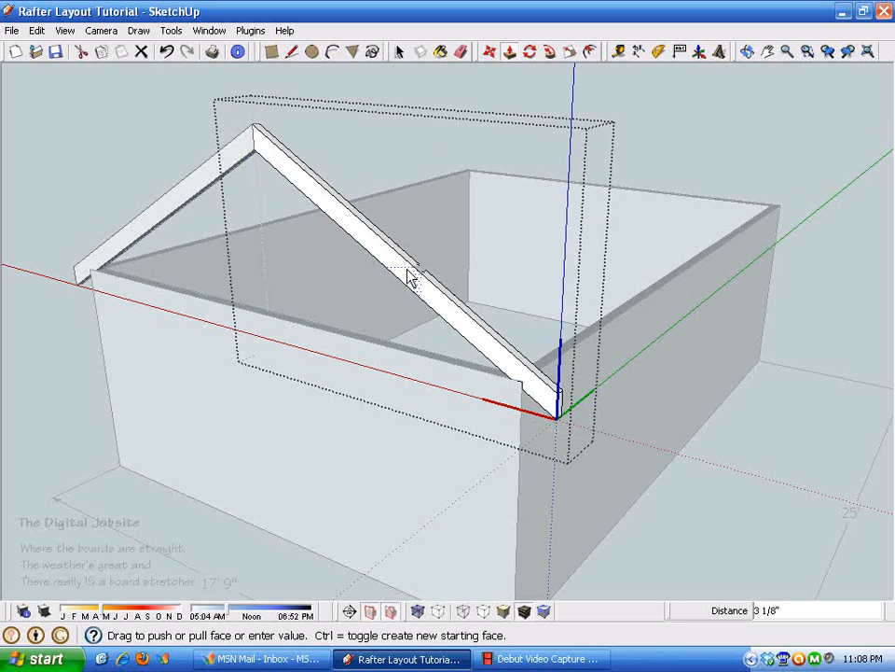
# Step: Adjust the rafter board depth with Push/Pull inside the component
pyautogui.moveTo(411, 276); pyautogui.dragTo(411, 264)
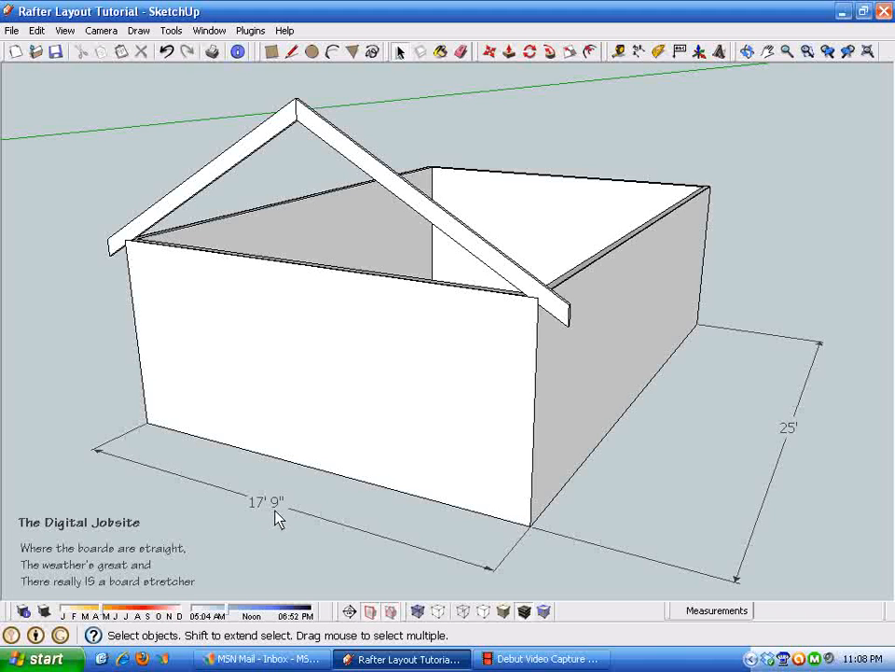
pyautogui.moveTo(492, 576)
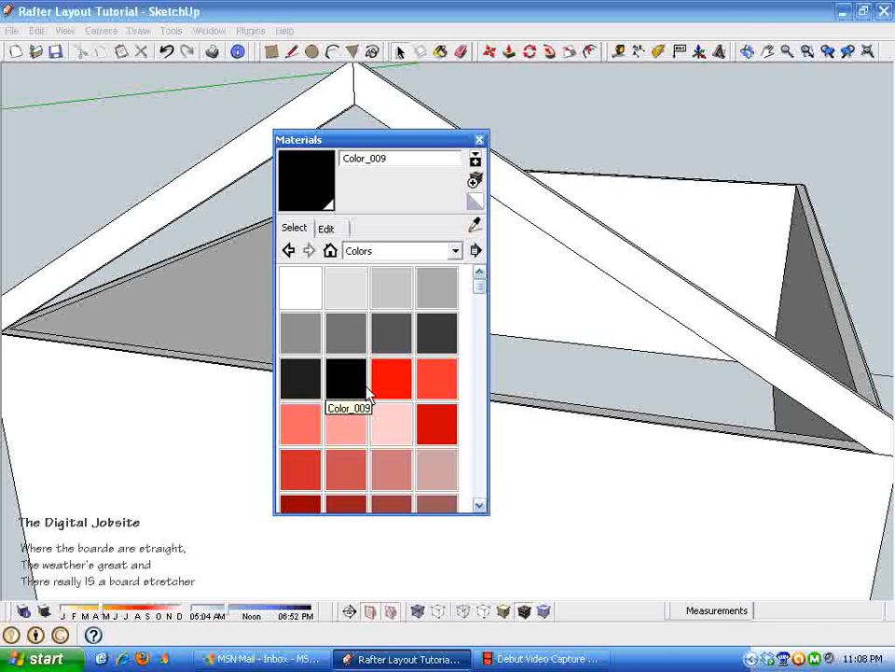
# Step: Choose black as the paint colour and orbit to view the rafters from another side
pyautogui.click(478, 138)
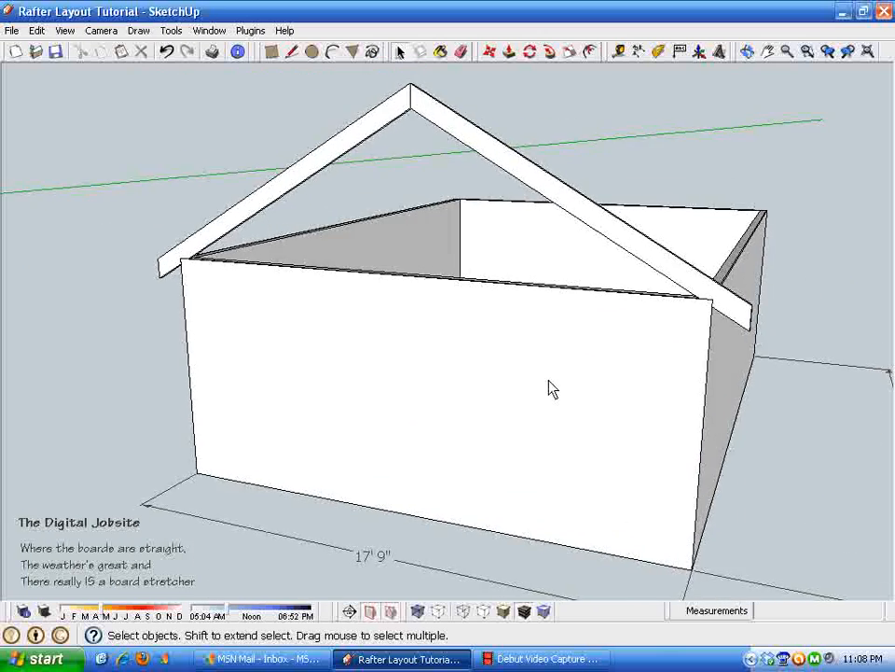
pyautogui.moveTo(551, 388); pyautogui.dragTo(422, 170)
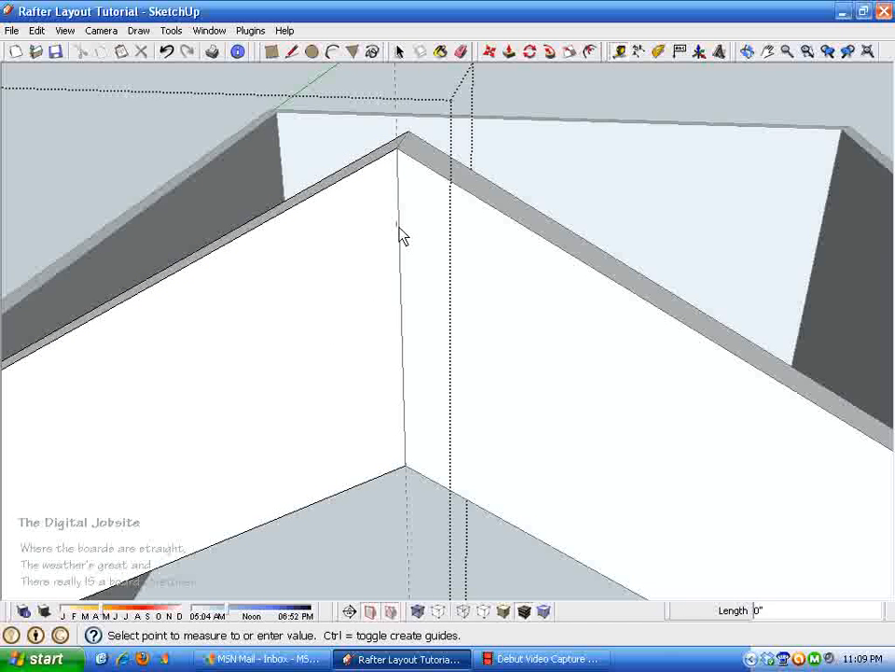
pyautogui.moveTo(354, 228)
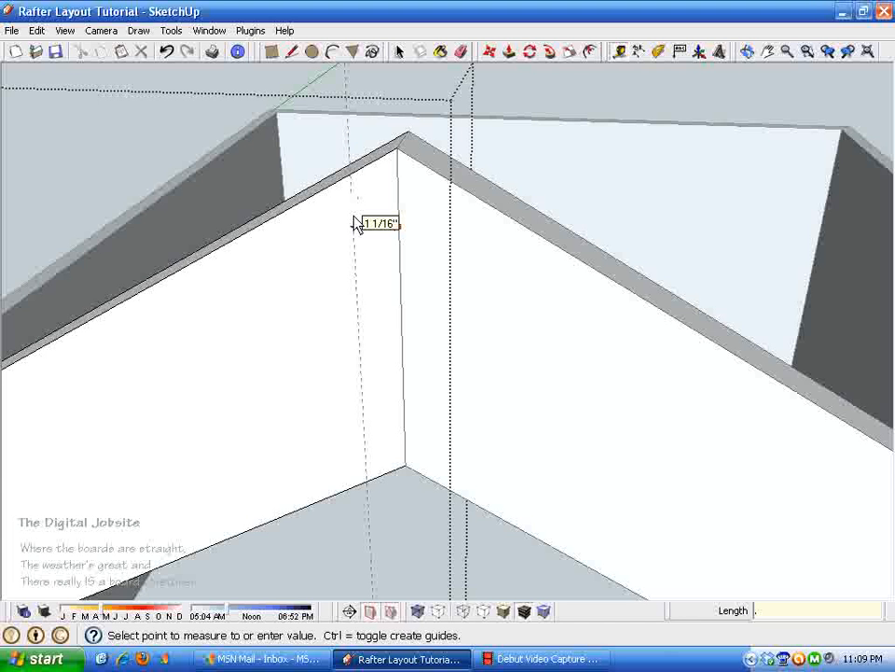
# Step: Start a vertical guide line from the rafter peak with the Tape Measure
pyautogui.click(353, 220)
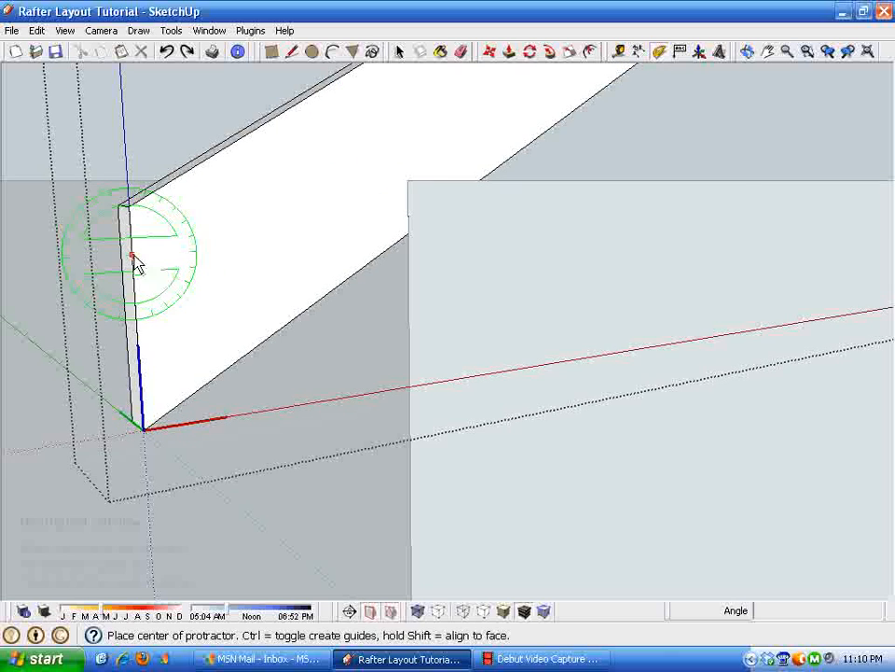
# Step: Measure the angle at the rafter corner against the wall baseline, then reach the unit settings
pyautogui.click(134, 257)
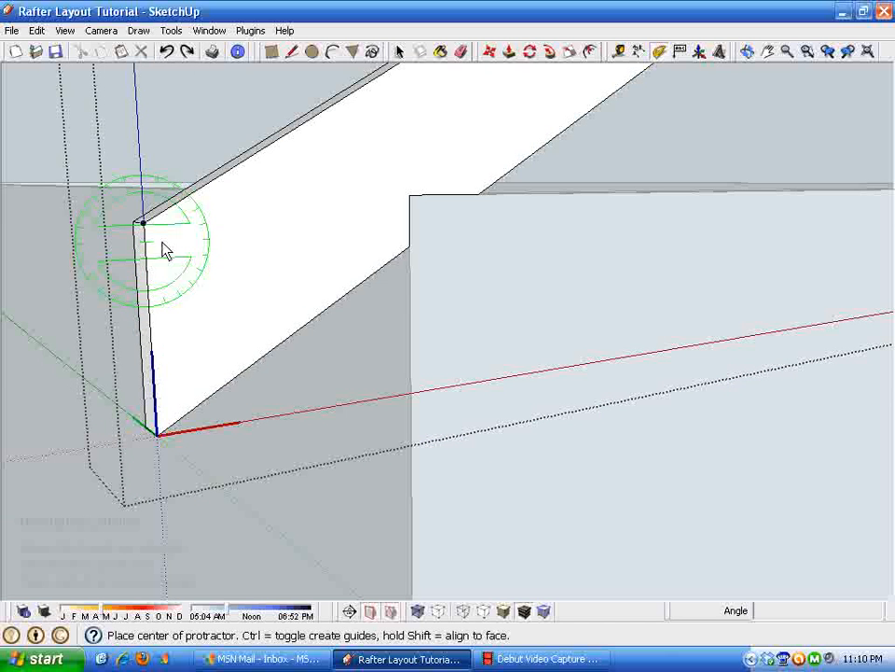
pyautogui.click(619, 51)
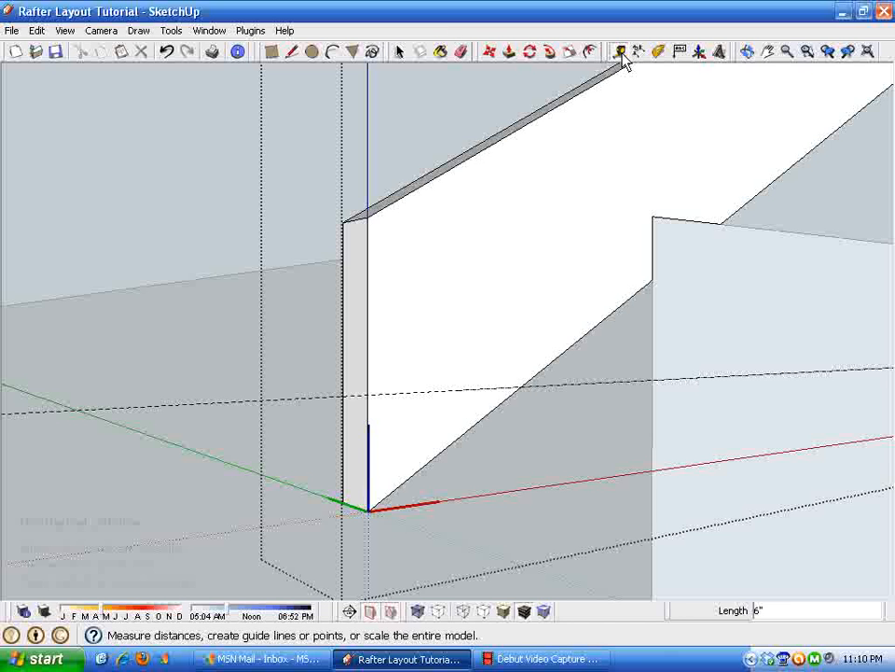
pyautogui.moveTo(366, 235)
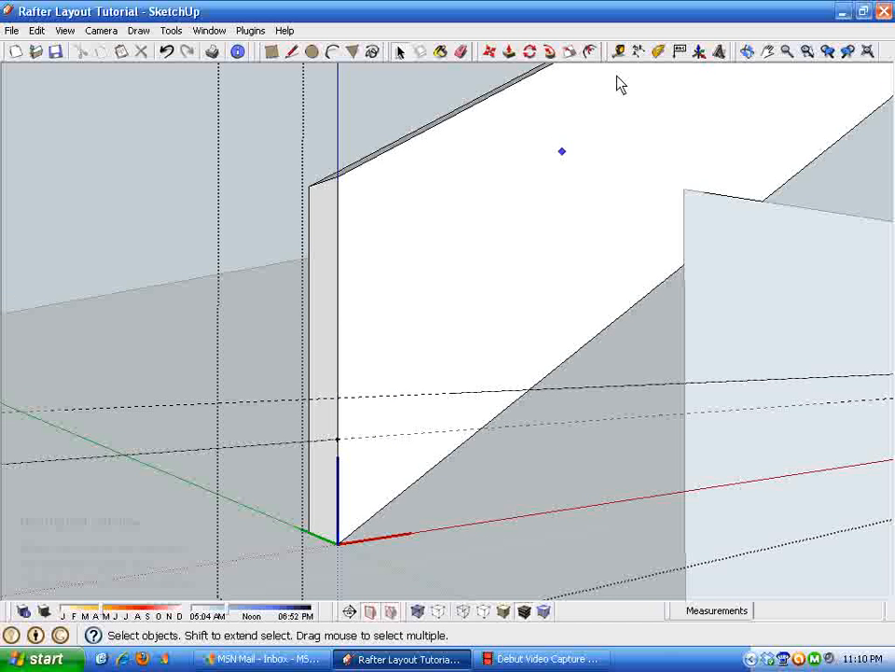
pyautogui.click(290, 52)
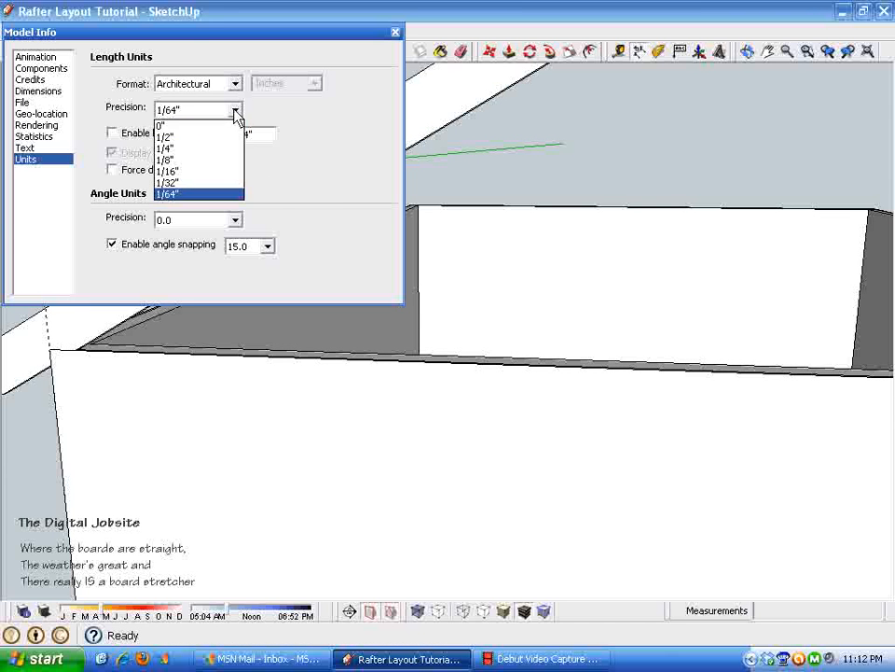
# Step: Set length precision to 1/16 inch so the rafter dimensions read in sixteenths
pyautogui.click(168, 171)
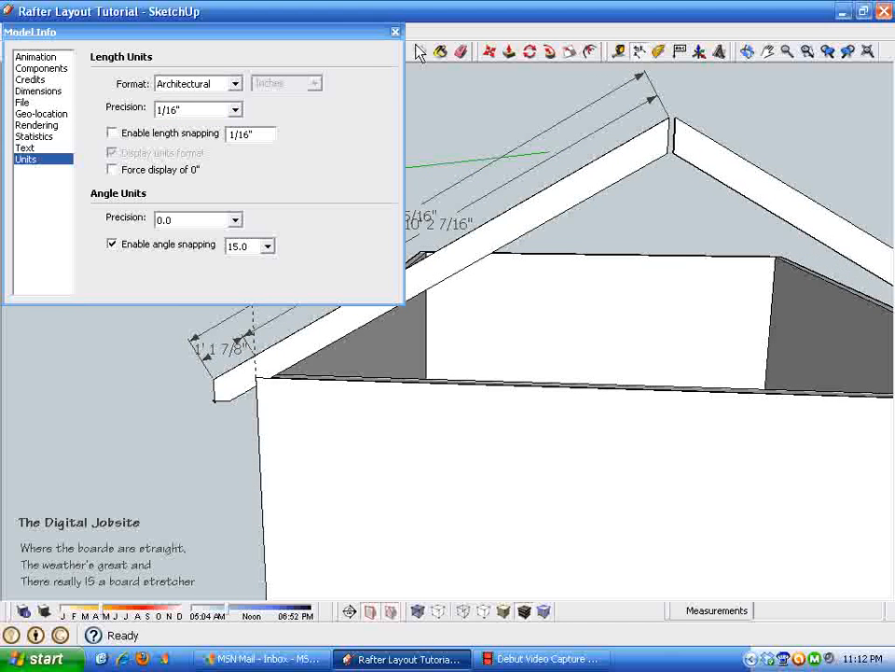
pyautogui.click(392, 30)
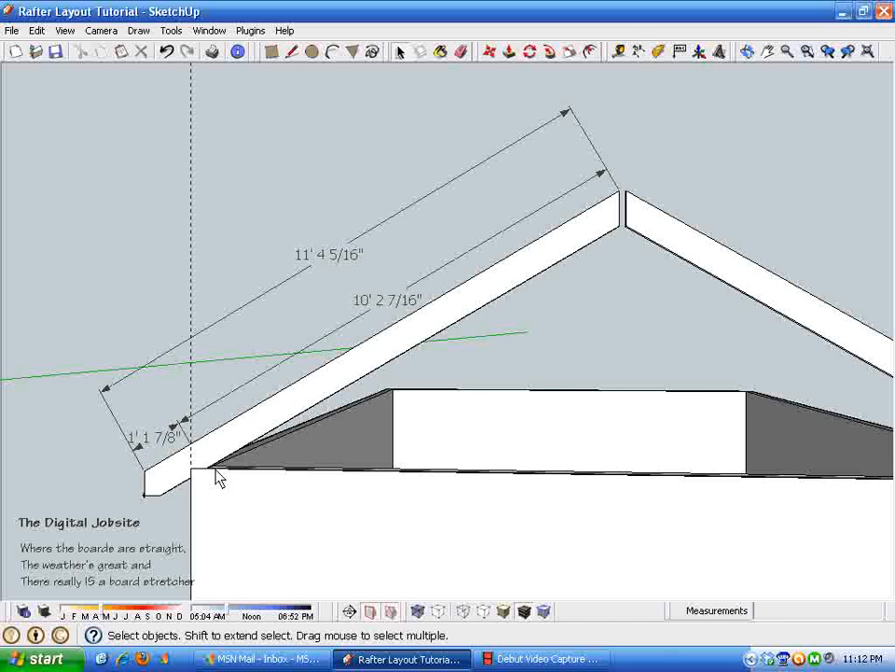
pyautogui.moveTo(661, 193)
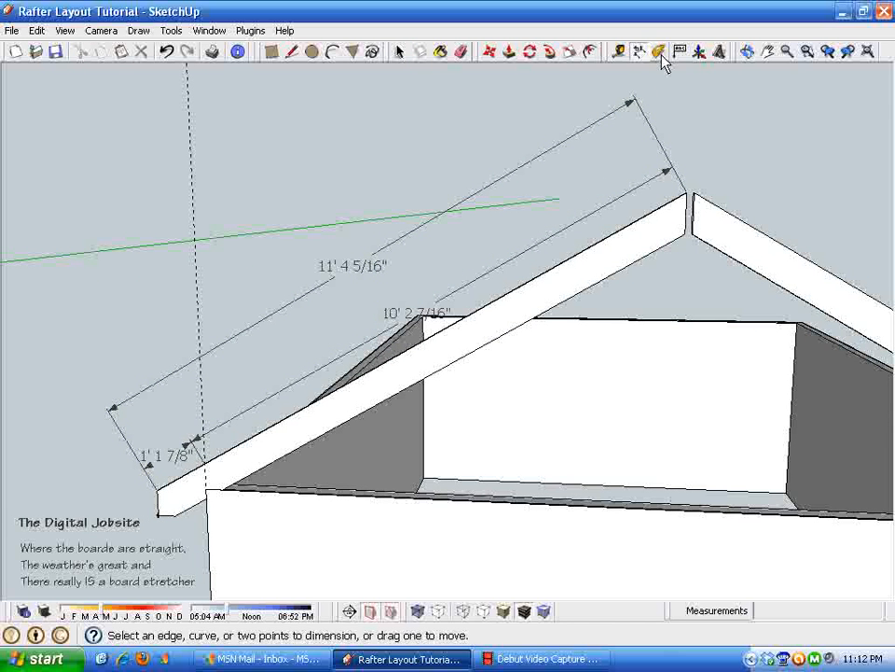
pyautogui.moveTo(687, 224)
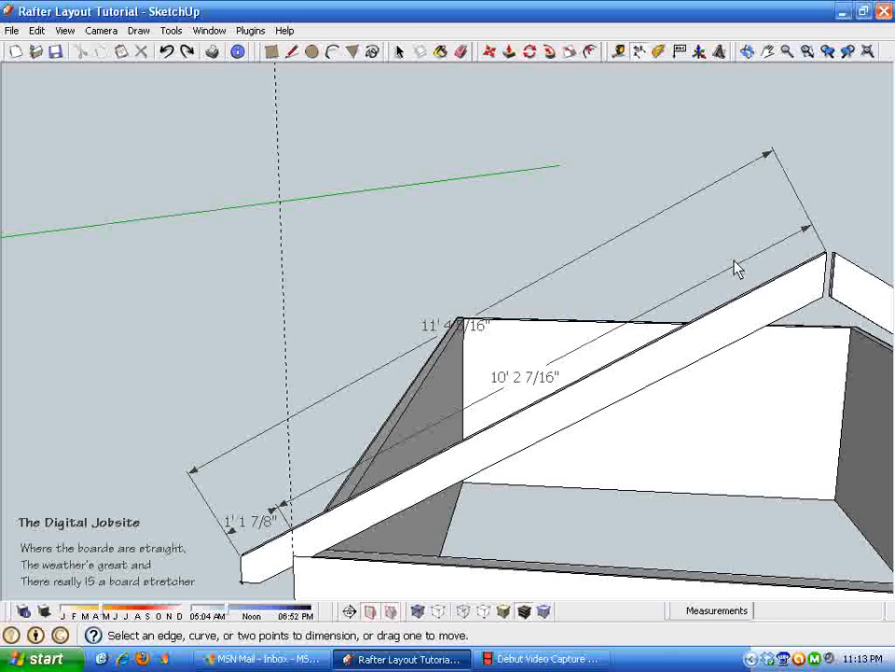
pyautogui.moveTo(826, 252)
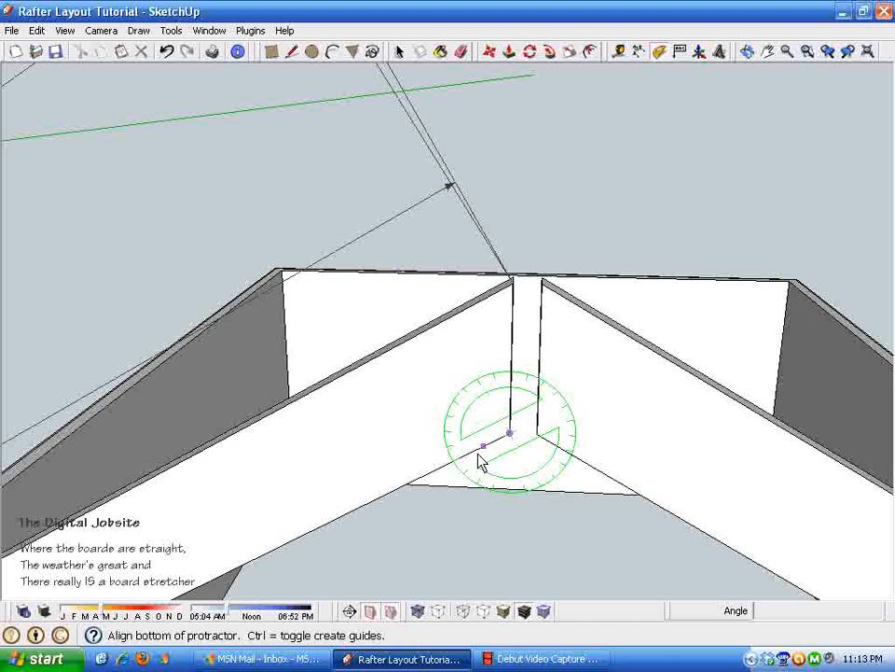
# Step: Anchor the Protractor angle measurement at the rafter peak on the ridge
pyautogui.click(481, 463)
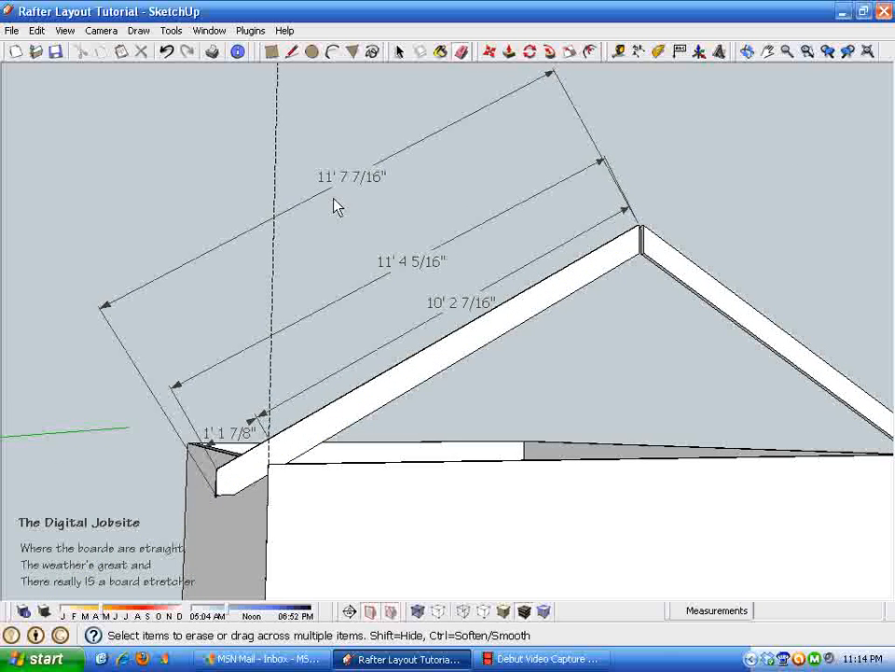
pyautogui.moveTo(336, 280); pyautogui.dragTo(299, 503)
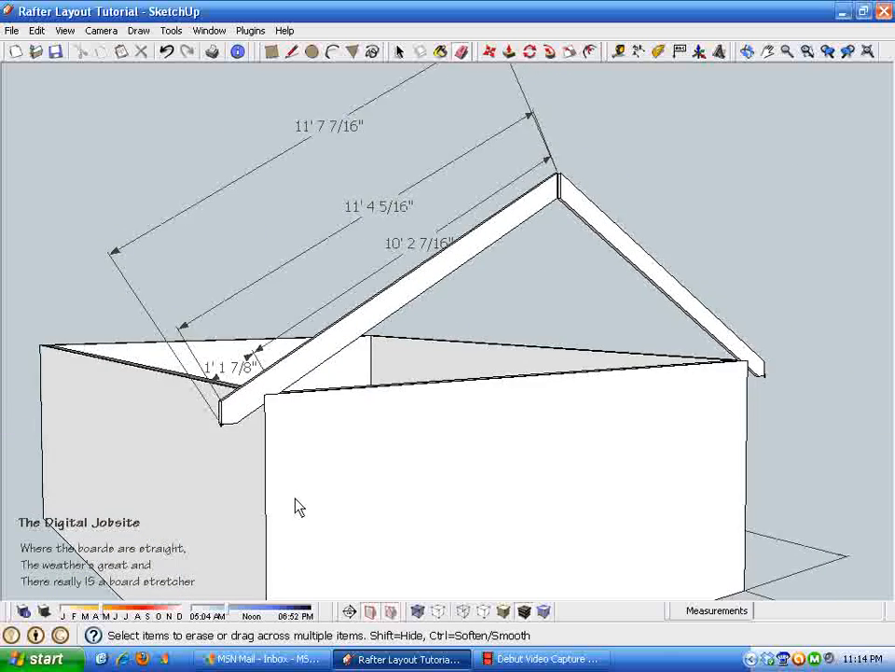
pyautogui.moveTo(299, 508); pyautogui.dragTo(470, 518)
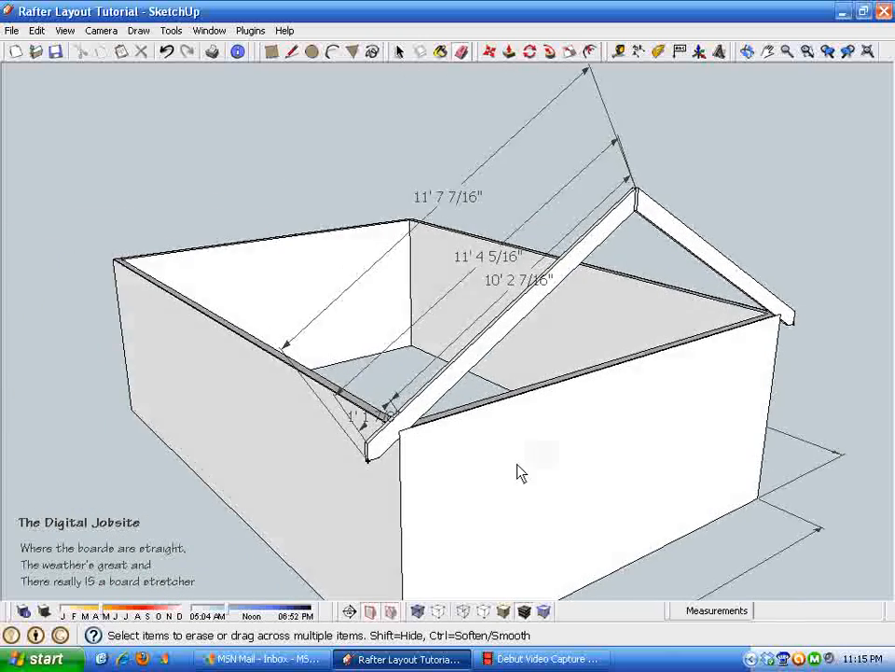
pyautogui.moveTo(522, 470); pyautogui.dragTo(278, 124)
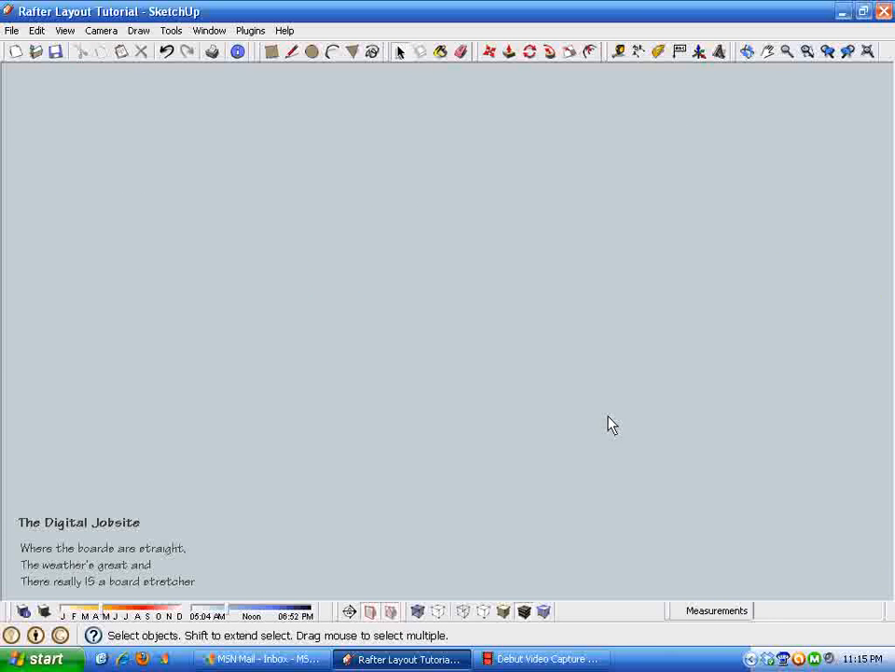
# Step: Zoom to extents and bring up the actions for the selected left-hand house model
pyautogui.click(64, 30)
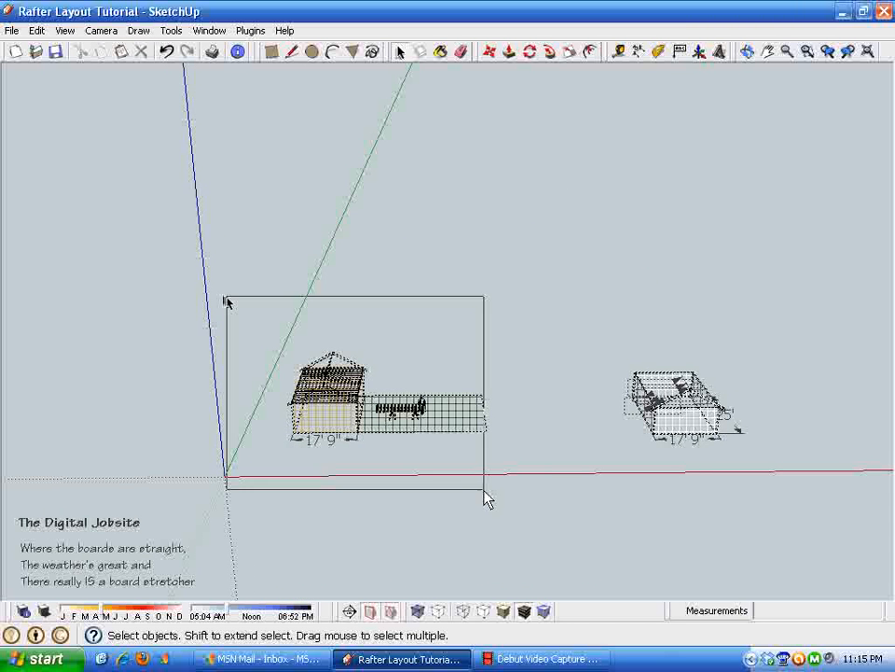
pyautogui.rightClick(338, 420)
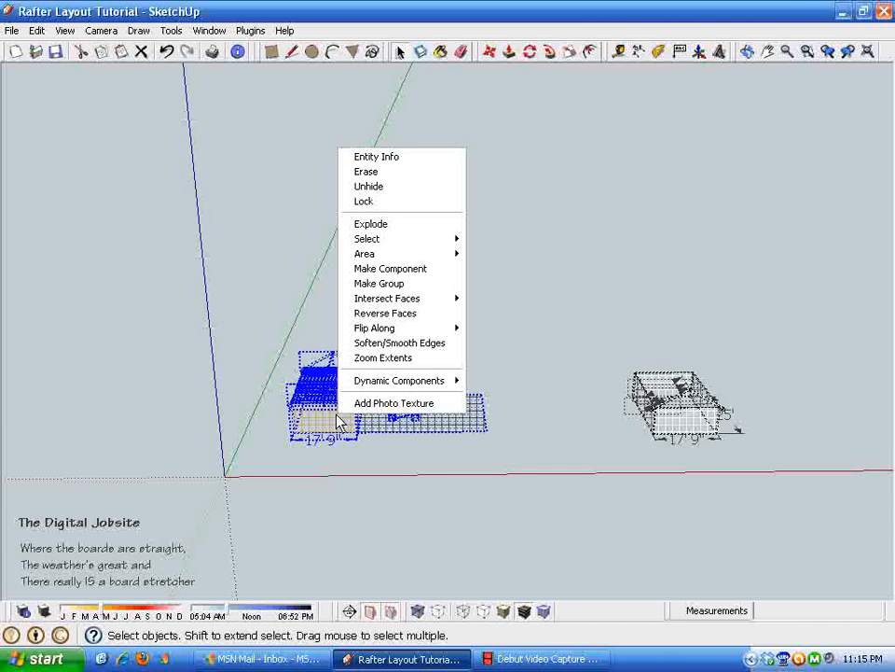